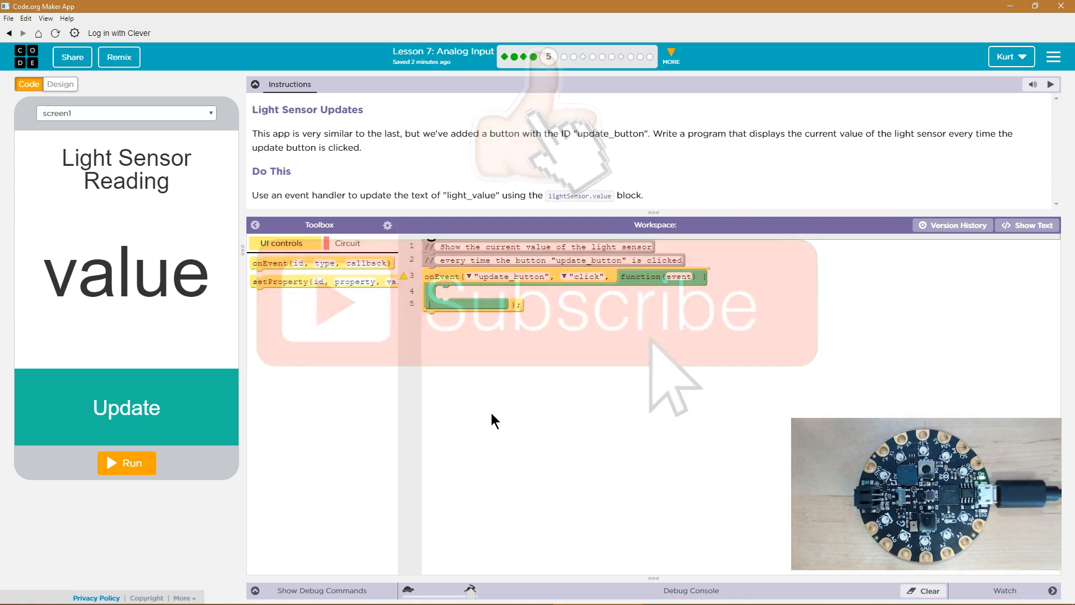
mouse_move(126, 407)
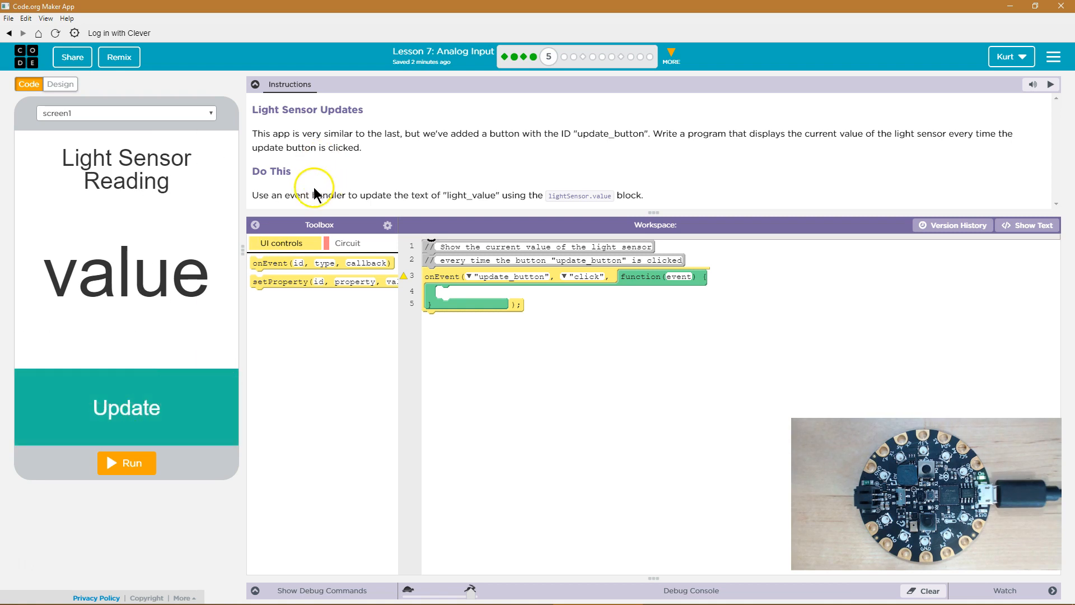
mouse_move(343, 197)
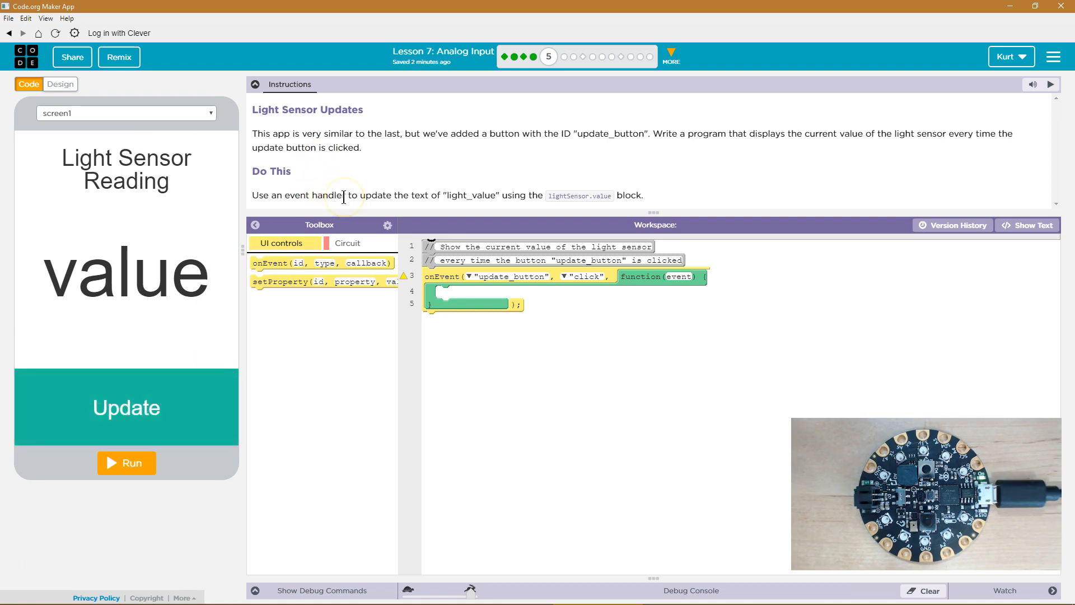
mouse_move(450, 210)
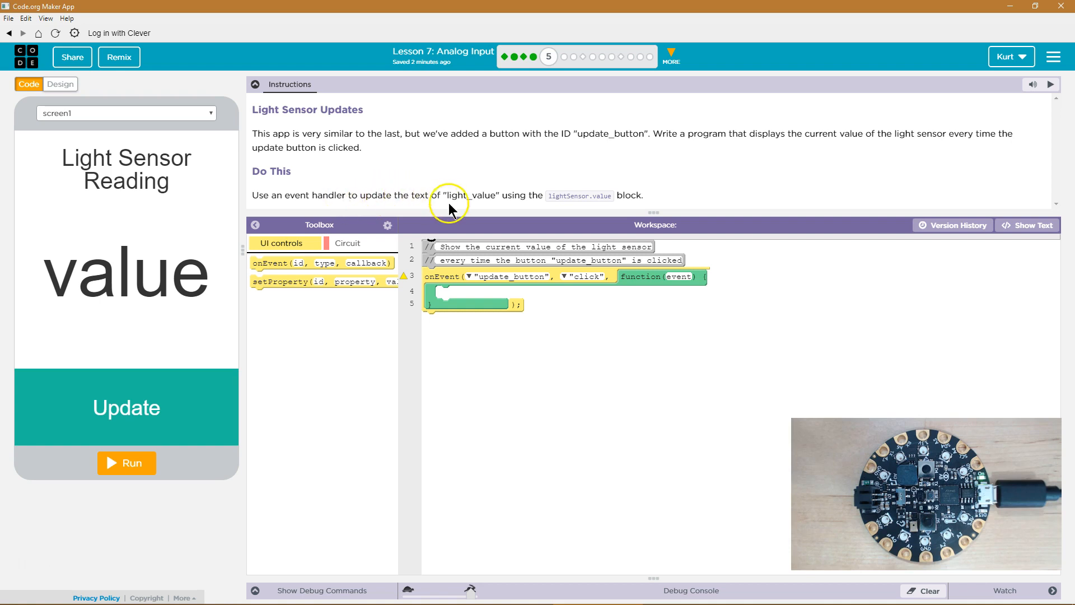
mouse_move(484, 198)
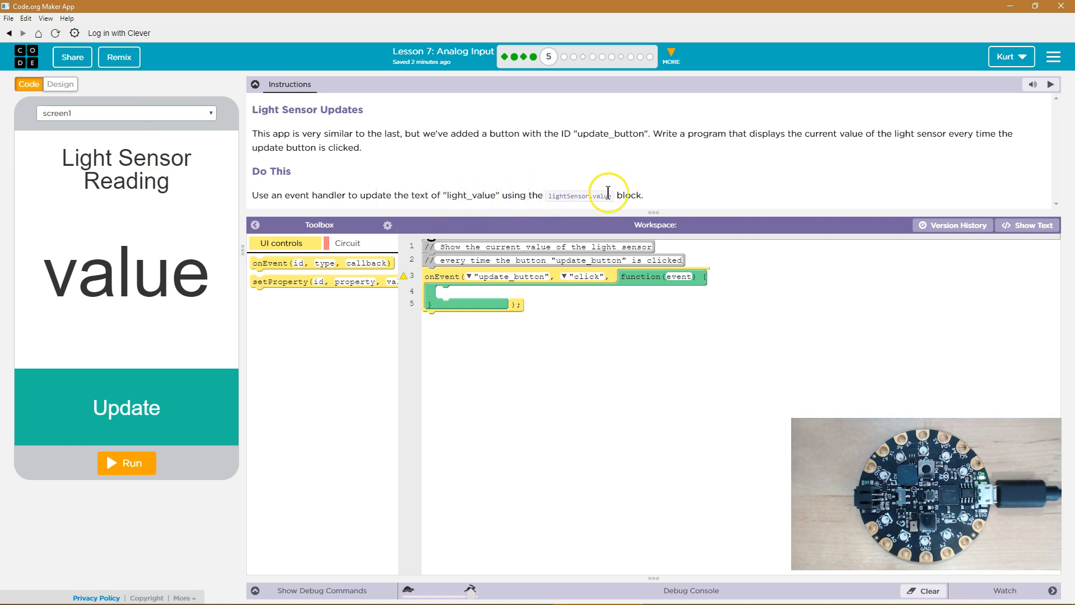
mouse_move(291, 199)
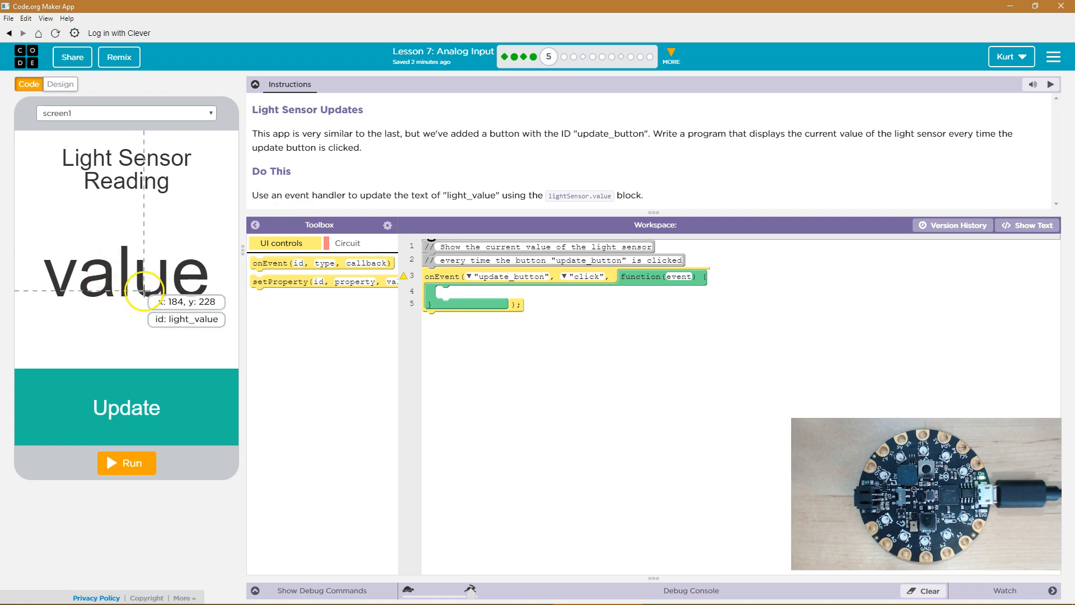
mouse_move(114, 285)
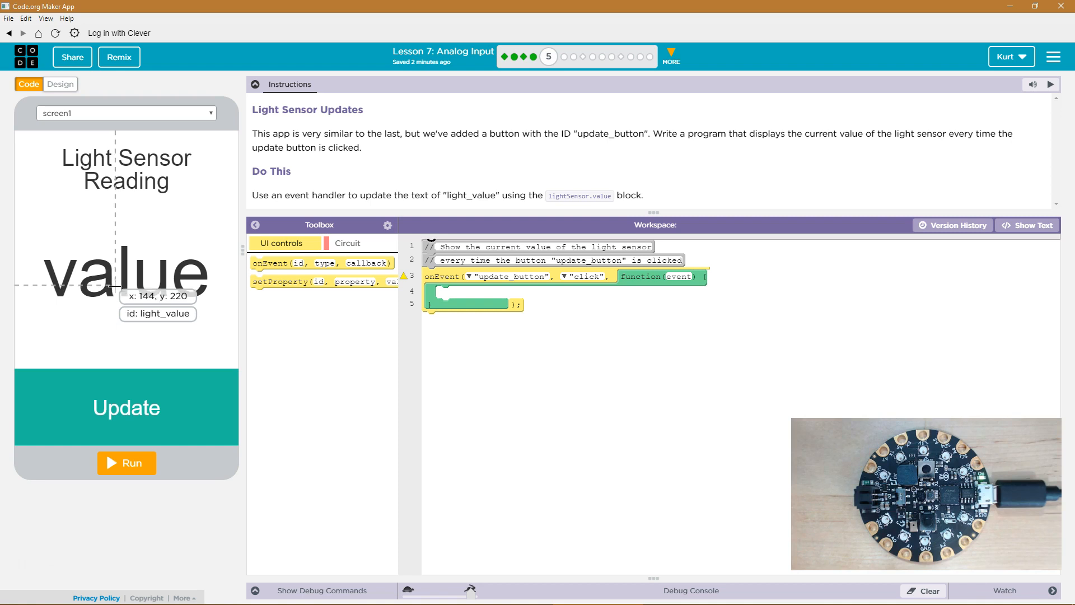
mouse_move(117, 268)
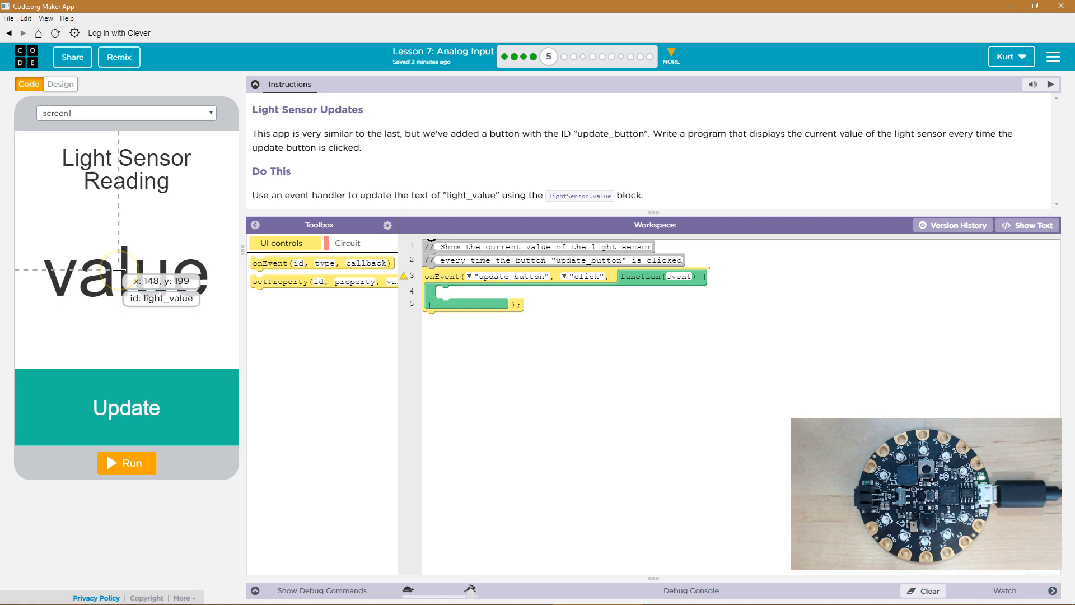
mouse_move(579, 184)
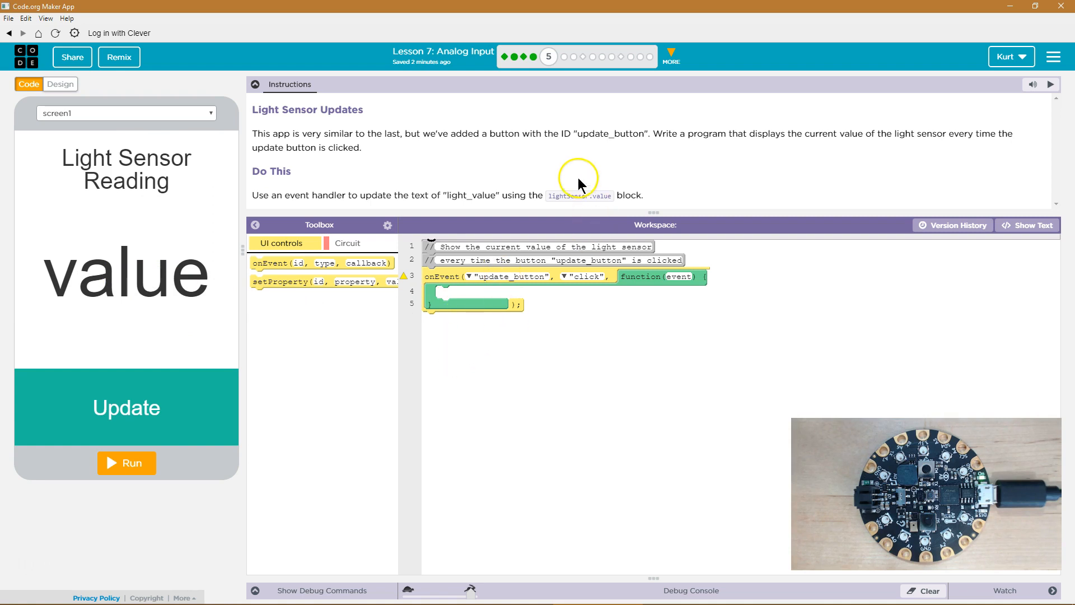
mouse_move(538, 193)
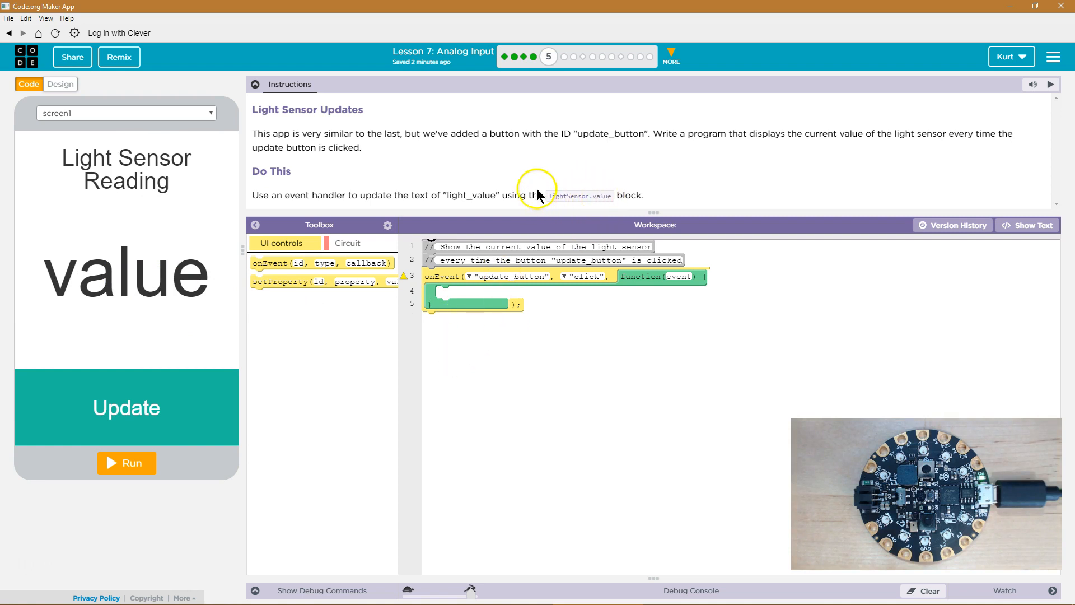
mouse_move(726, 276)
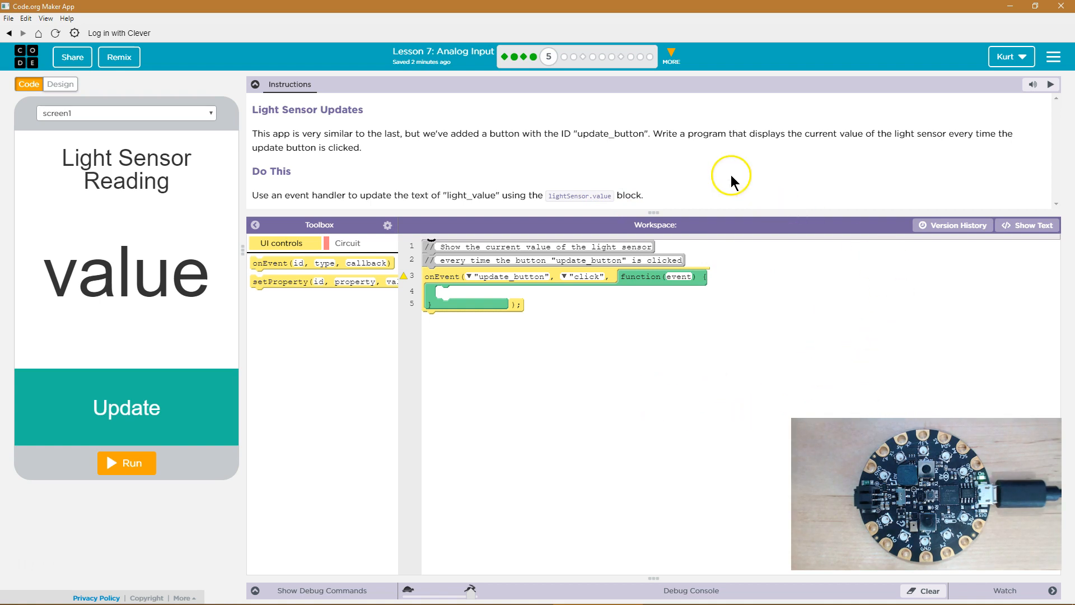
mouse_move(591, 316)
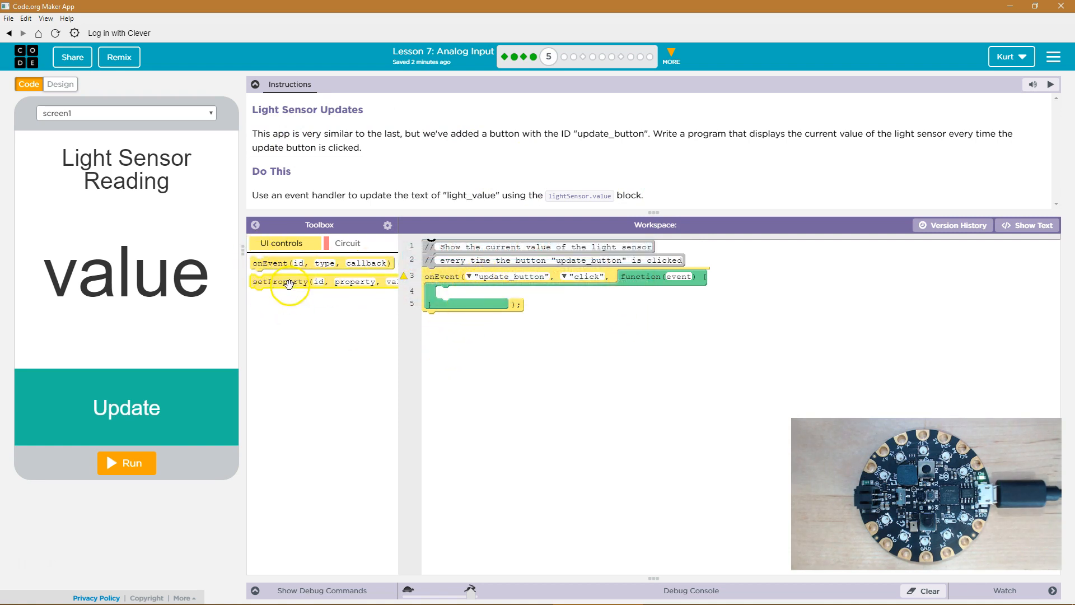
mouse_move(499, 346)
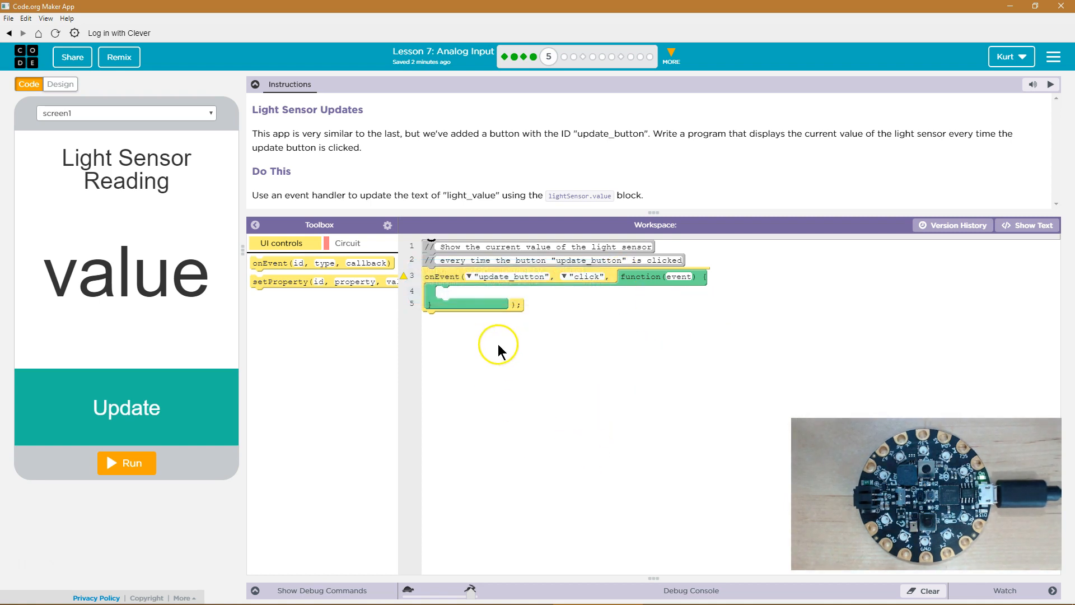
mouse_move(414, 305)
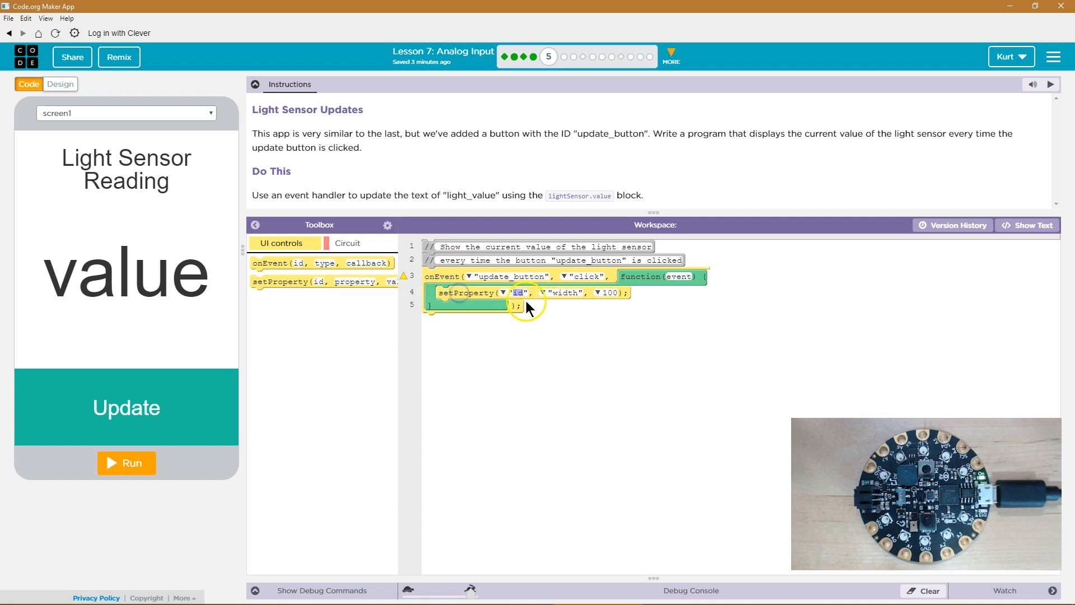
Step: Target the light_value label's text property in the setProperty call inside the update handler
left_click(518, 292)
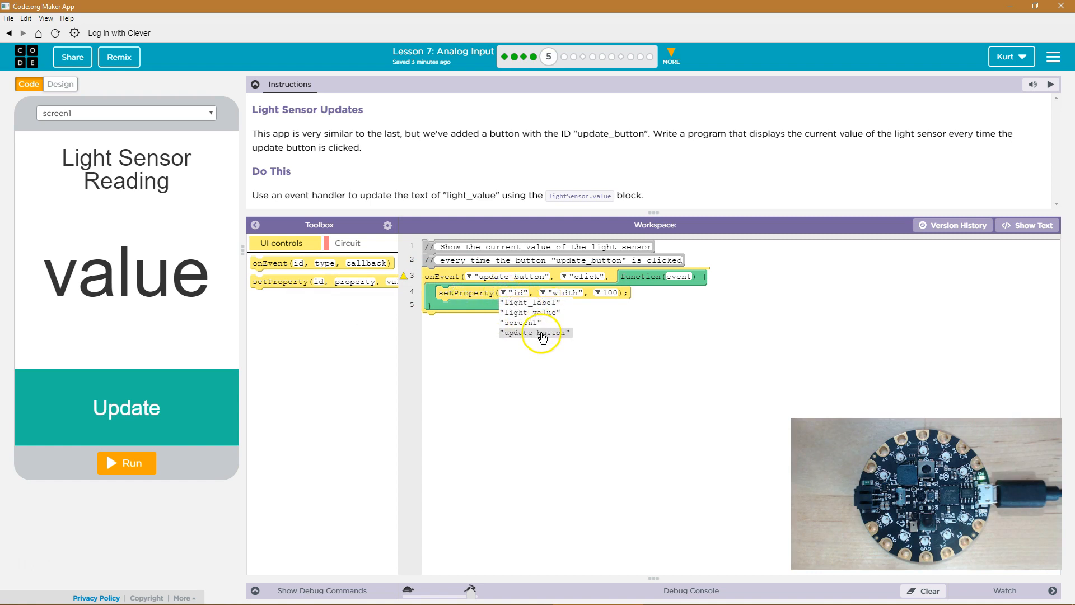
left_click(530, 312)
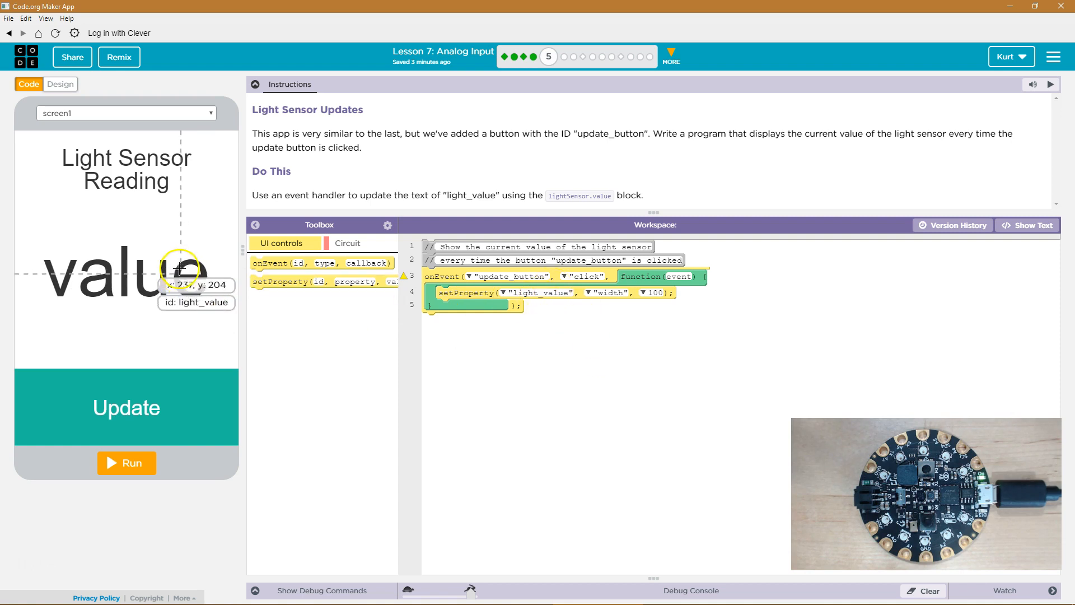
left_click(606, 292)
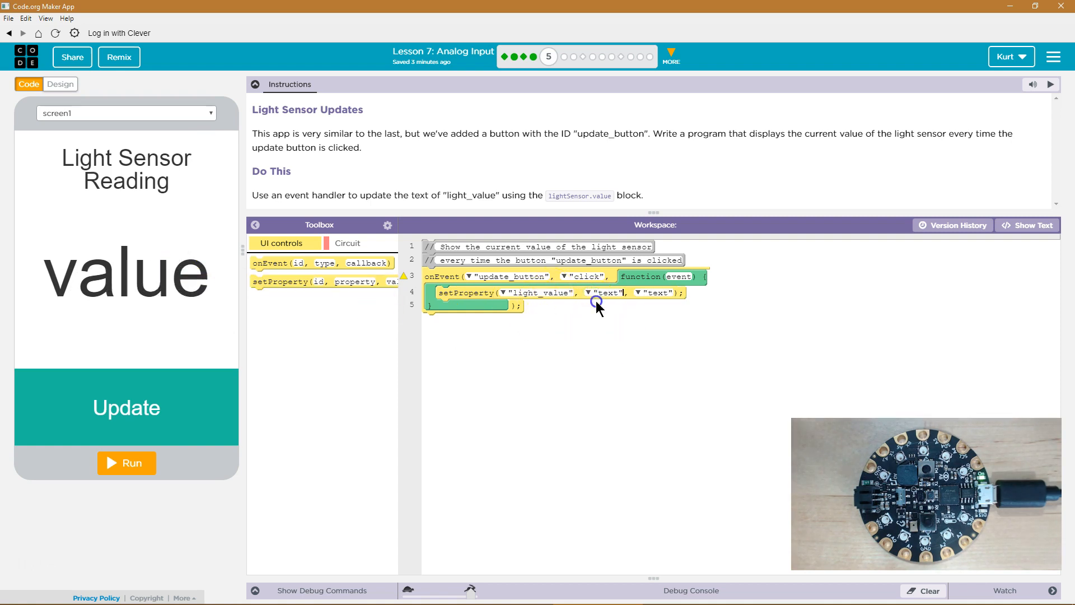
left_click(348, 243)
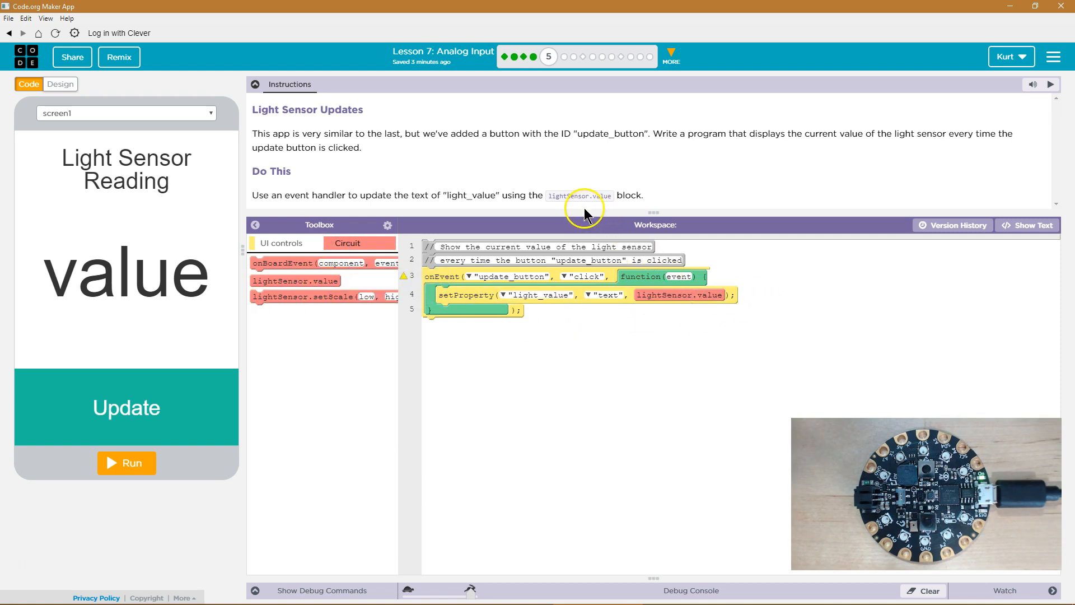
mouse_move(648, 295)
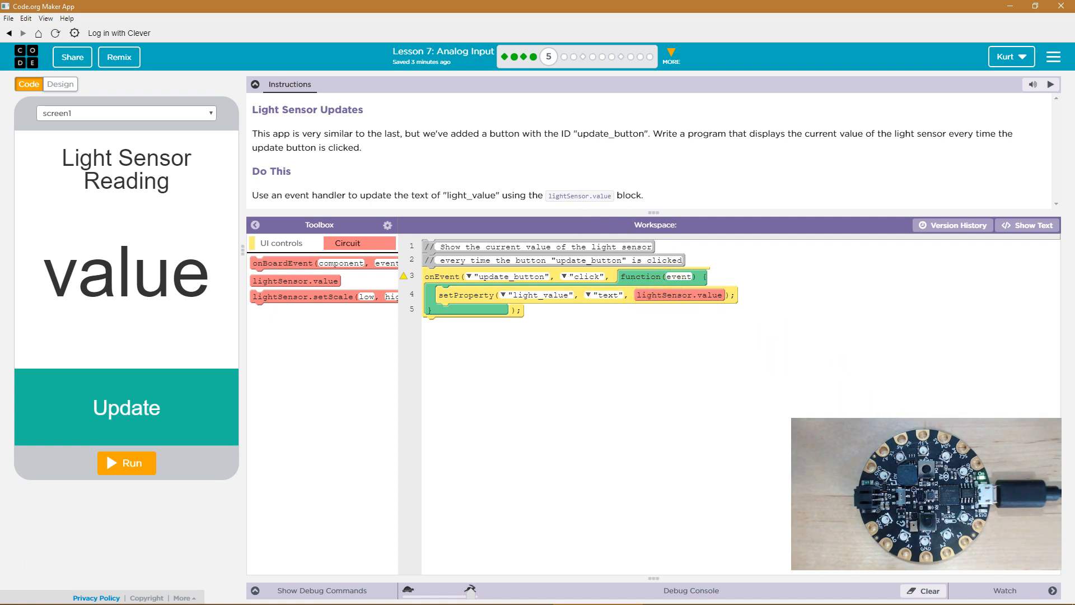
mouse_move(650, 296)
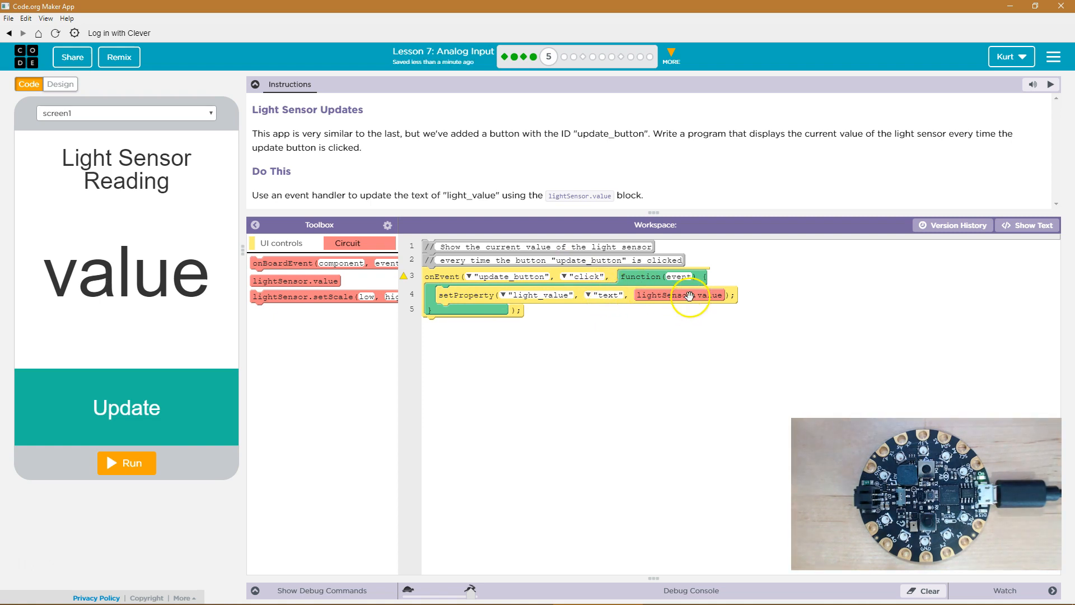
mouse_move(142, 250)
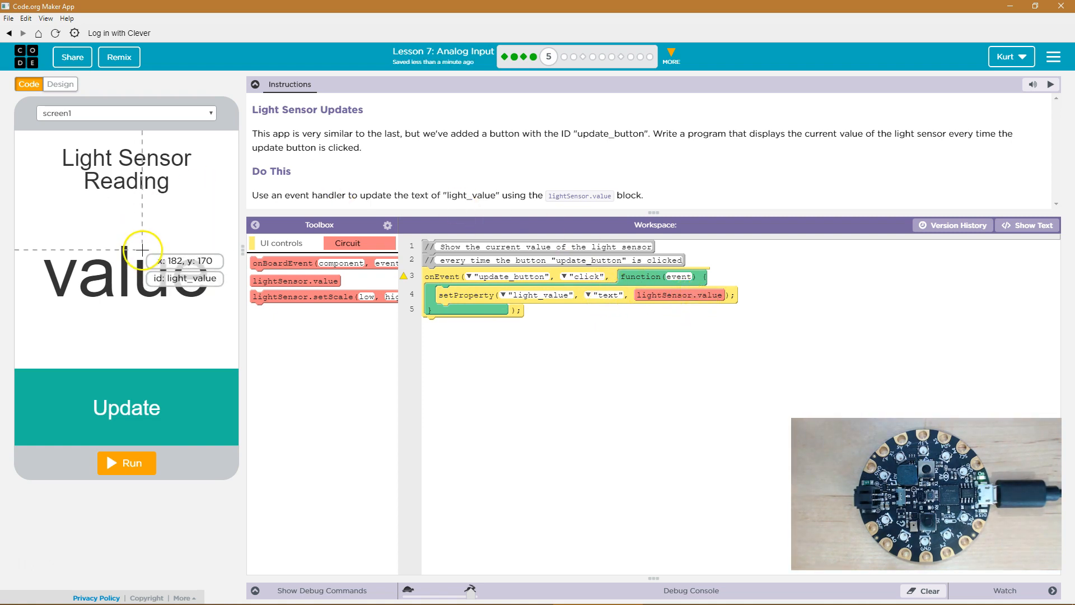
mouse_move(144, 414)
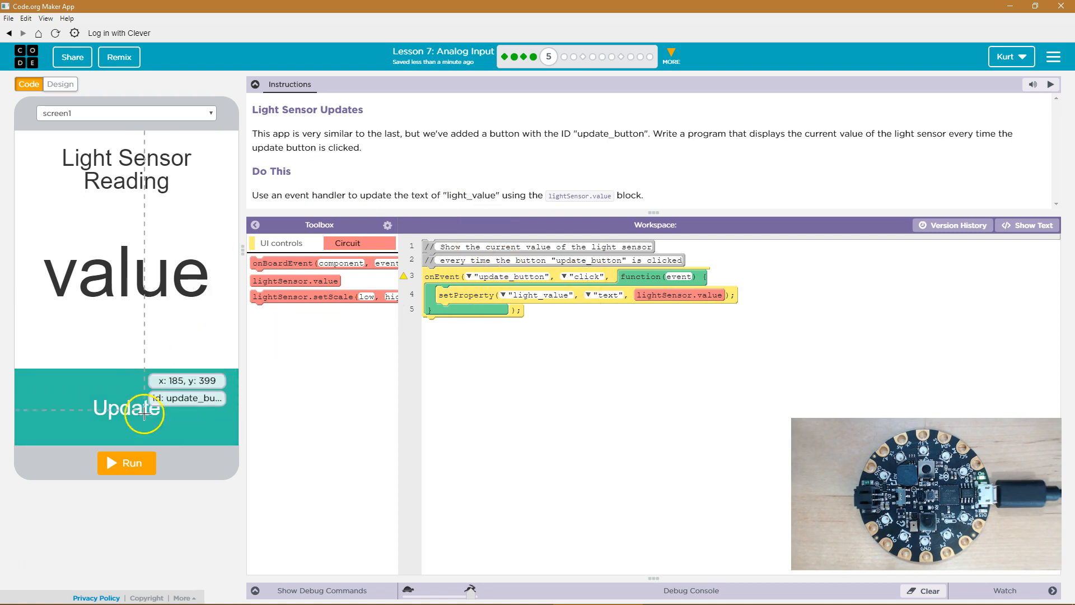
Step: Run the app and take a first light reading (about 166), then reset it
left_click(126, 462)
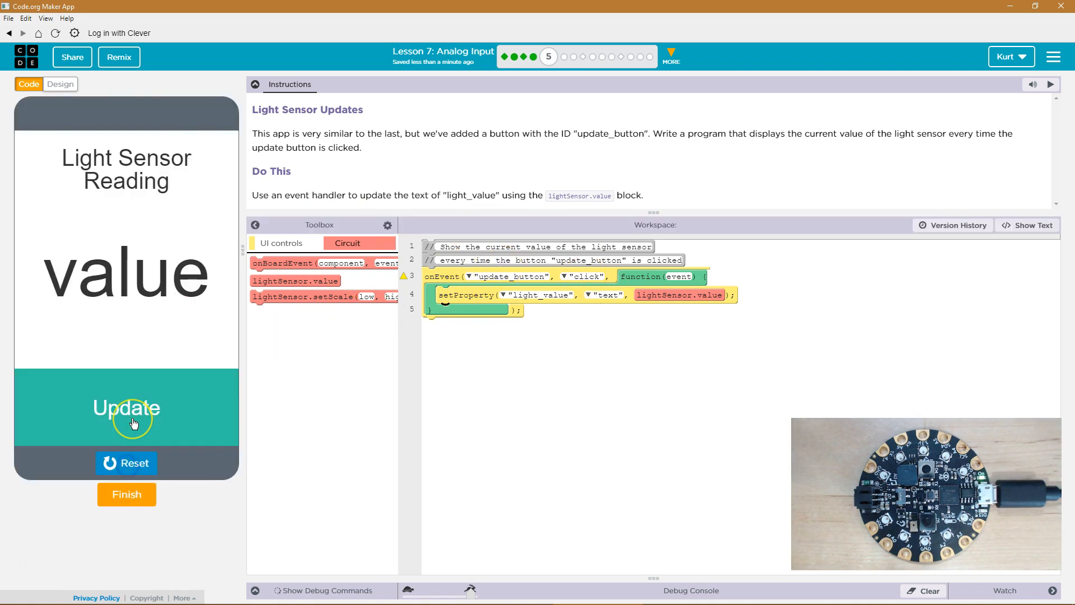
left_click(127, 408)
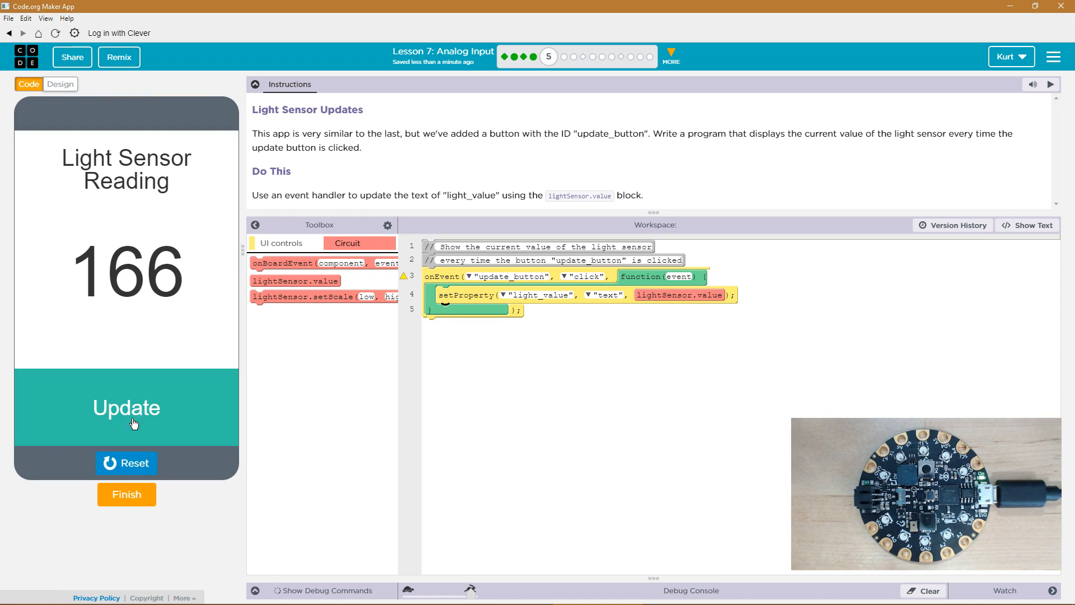
left_click(127, 462)
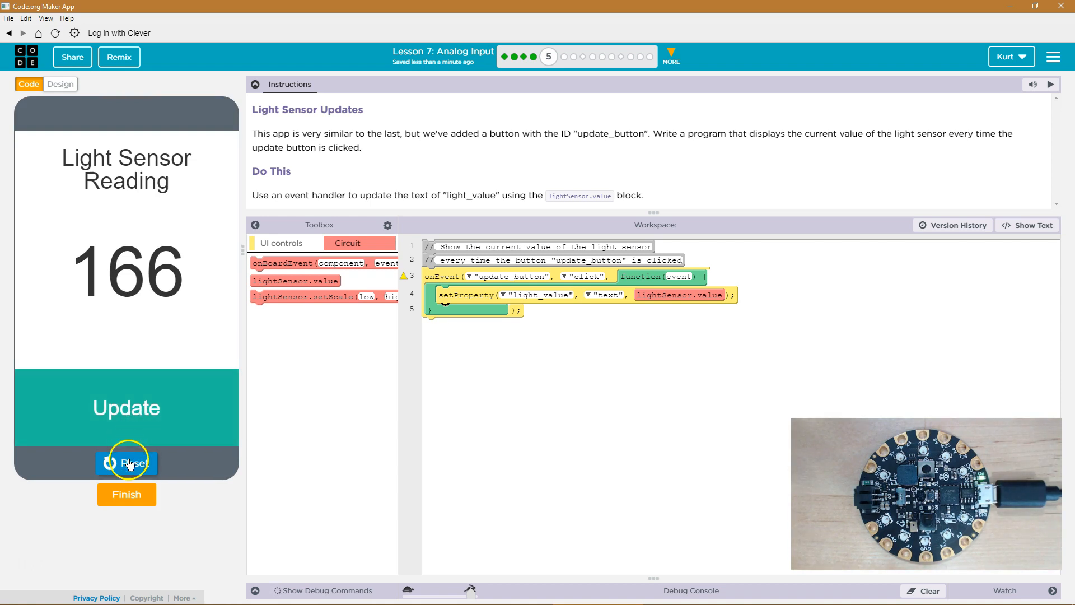
left_click(127, 462)
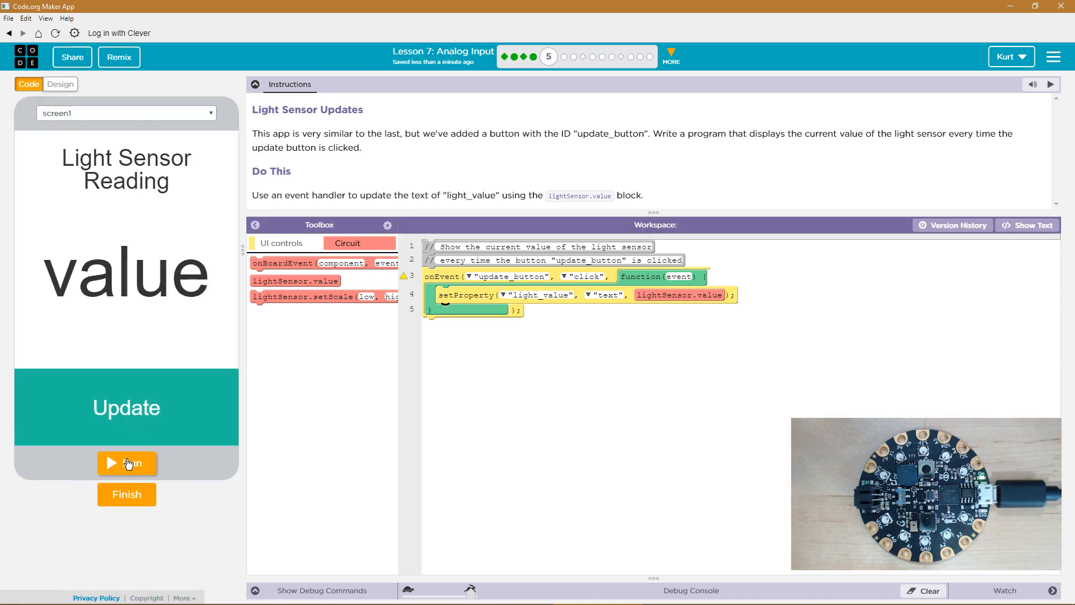
left_click(127, 463)
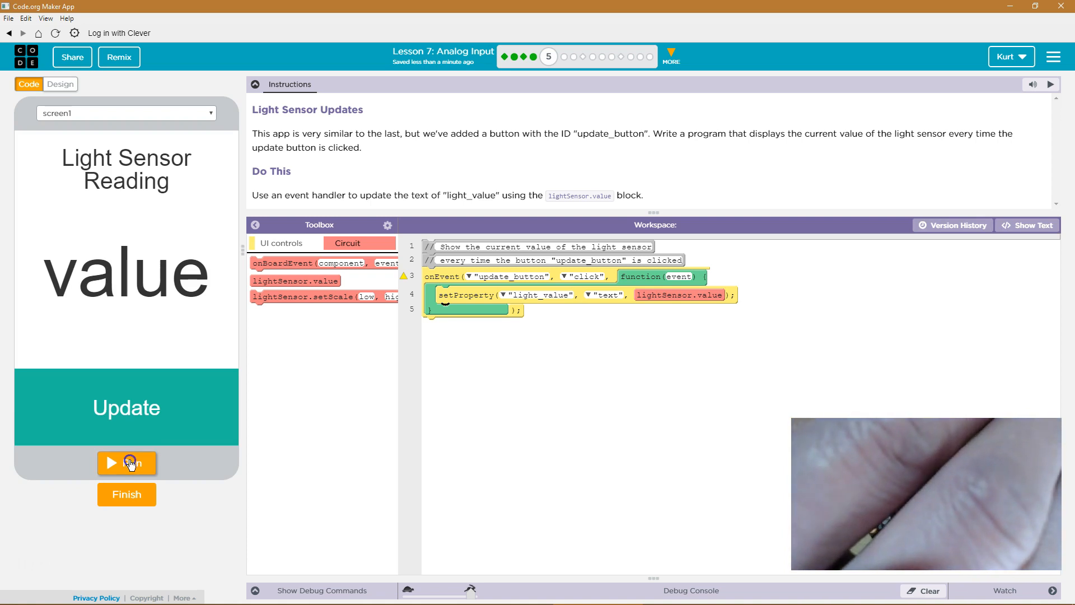
Step: Rerun with the sensor covered and uncovered to get readings like 50 and 167
left_click(127, 463)
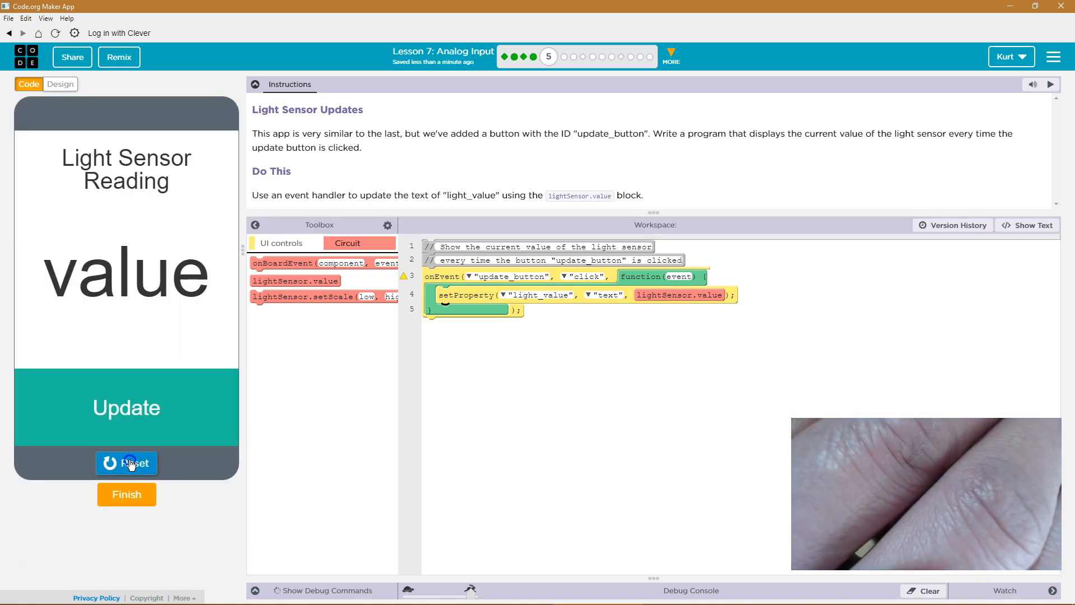
left_click(127, 408)
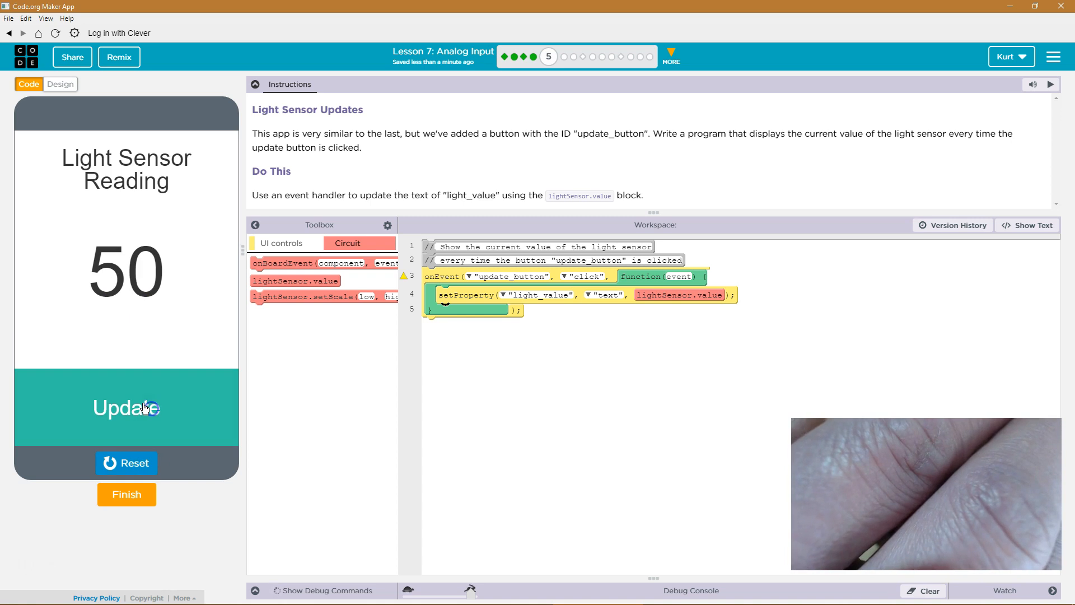
left_click(126, 407)
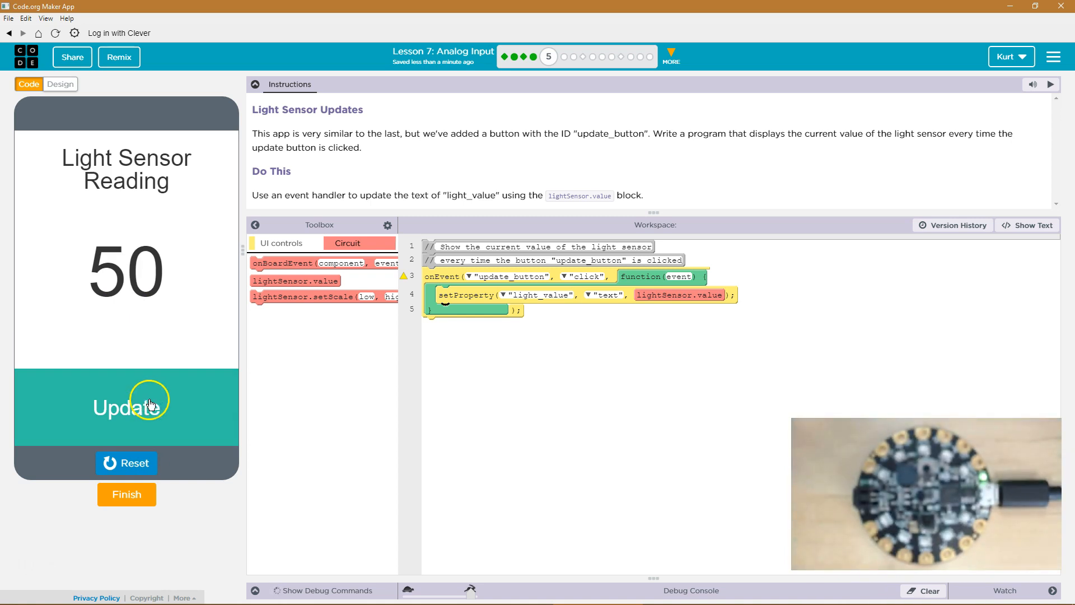
left_click(126, 463)
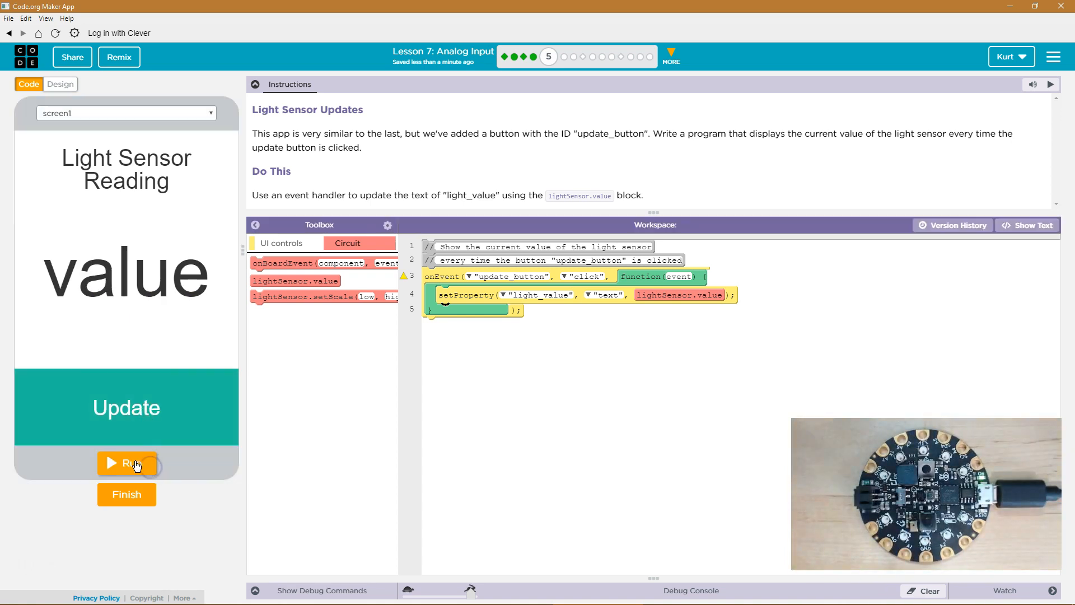
left_click(127, 462)
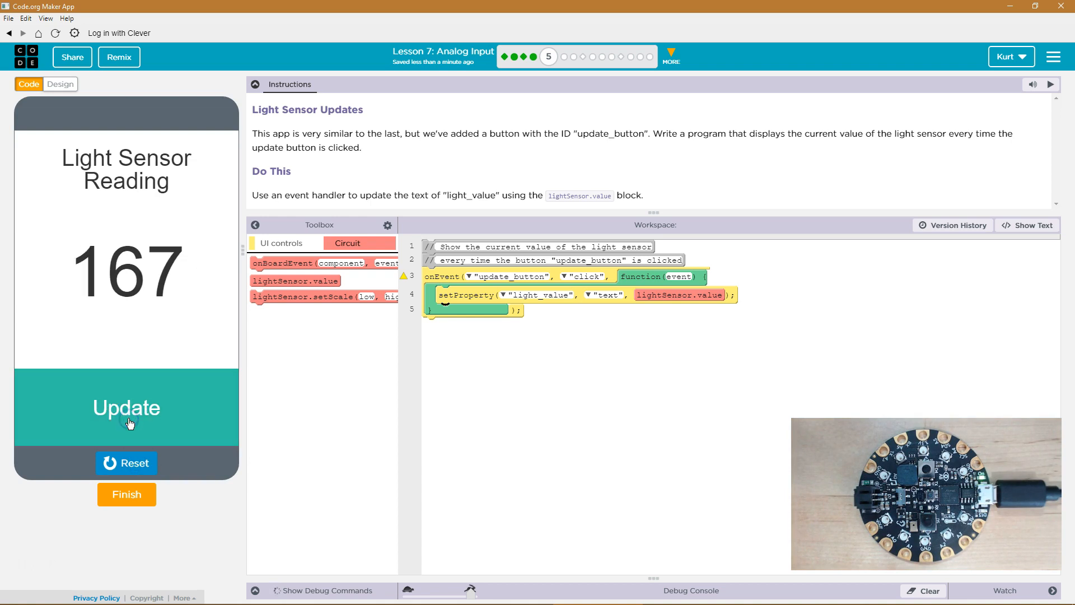